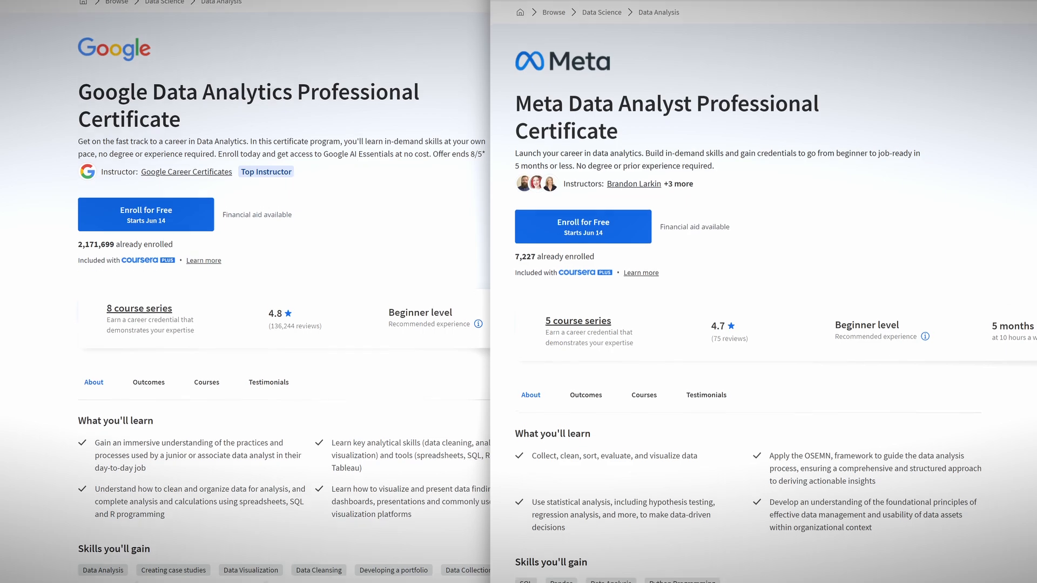
Scroll the Google Data Analytics certificate page to its 8-course, 4.8-rating summary.
scroll("down", 3)
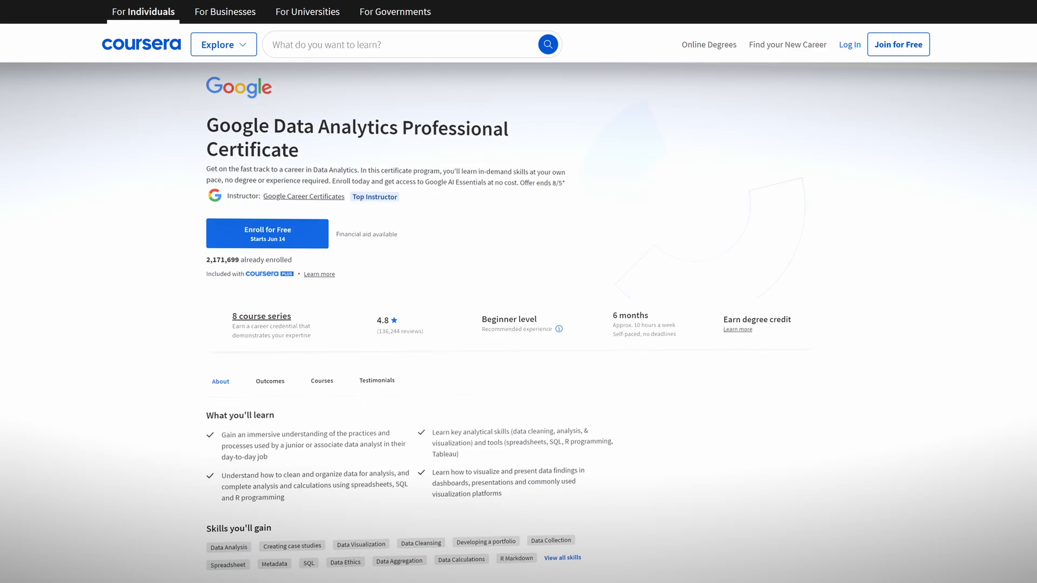
Scroll through Google's 8-course series, highlighting the per-course hours listed.
scroll("down", 3)
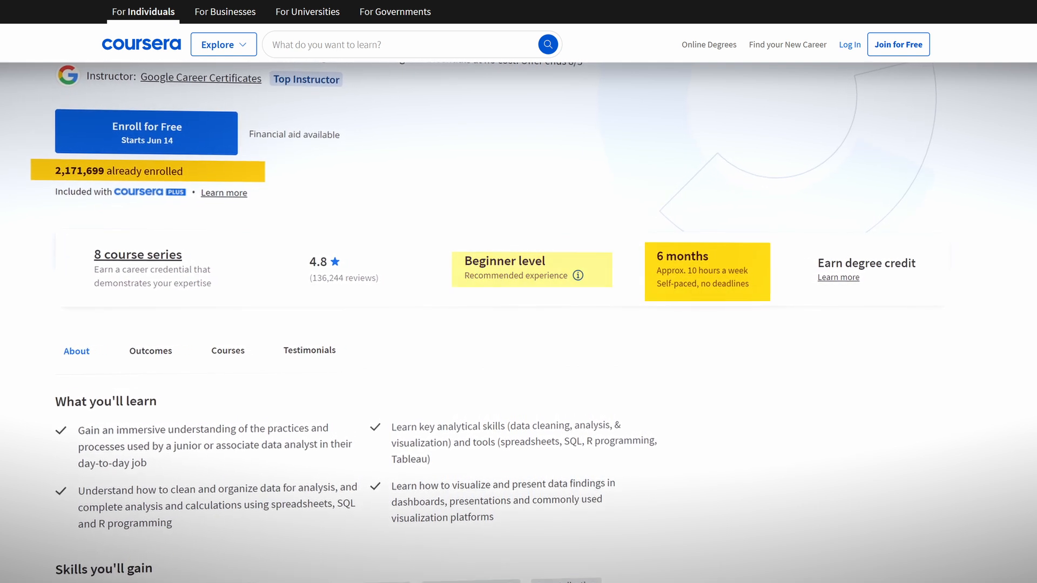
scroll("down", 3)
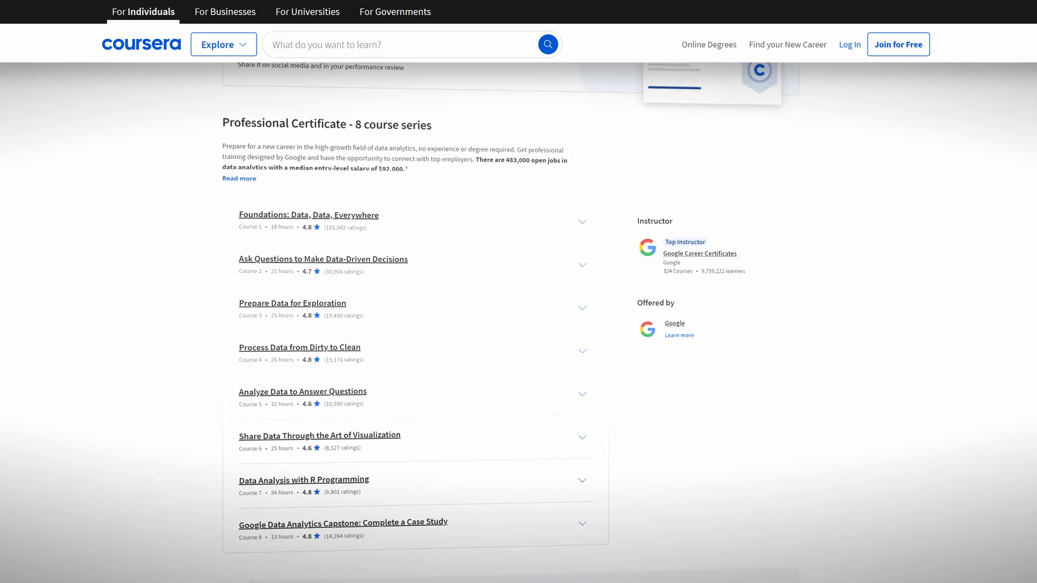
scroll("down", 3)
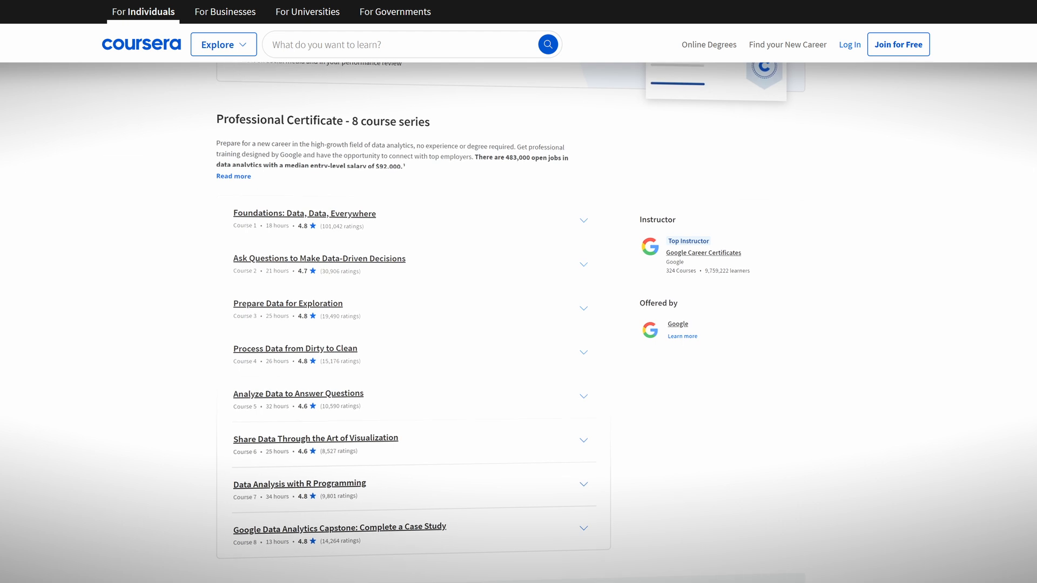
left_click_drag(226, 213, 408, 271)
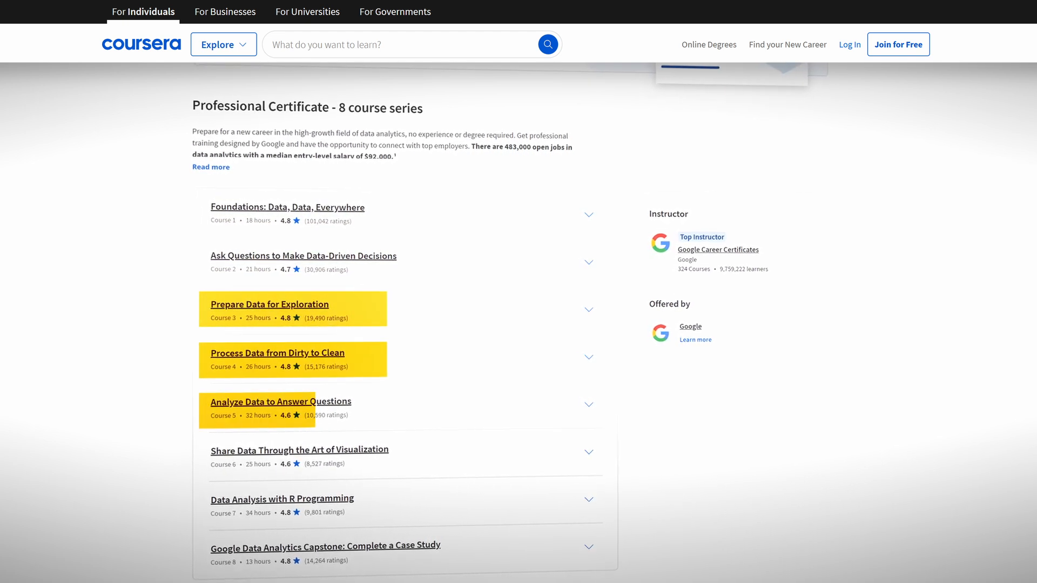
scroll("down", 3)
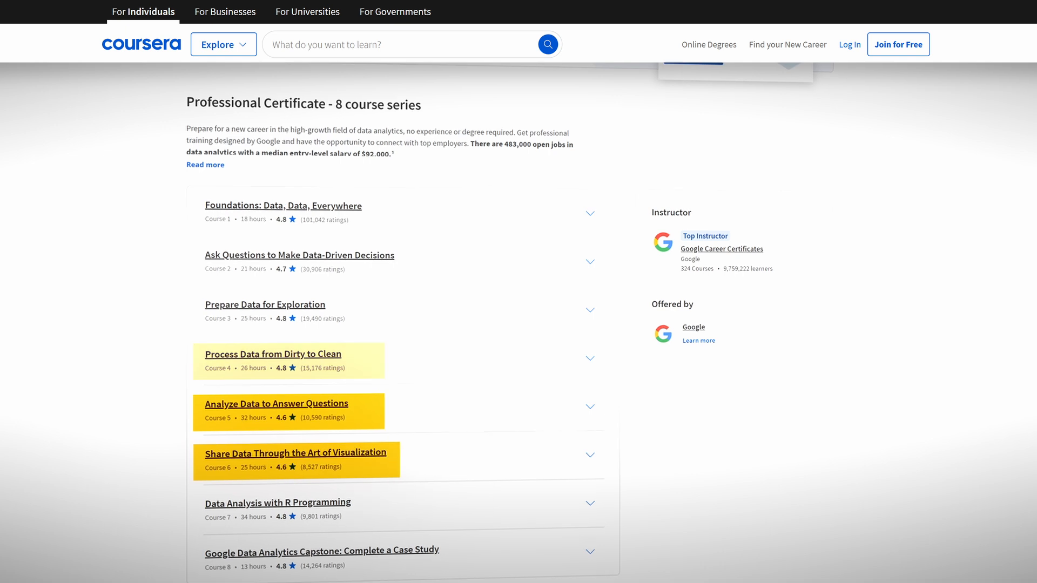
scroll("down", 3)
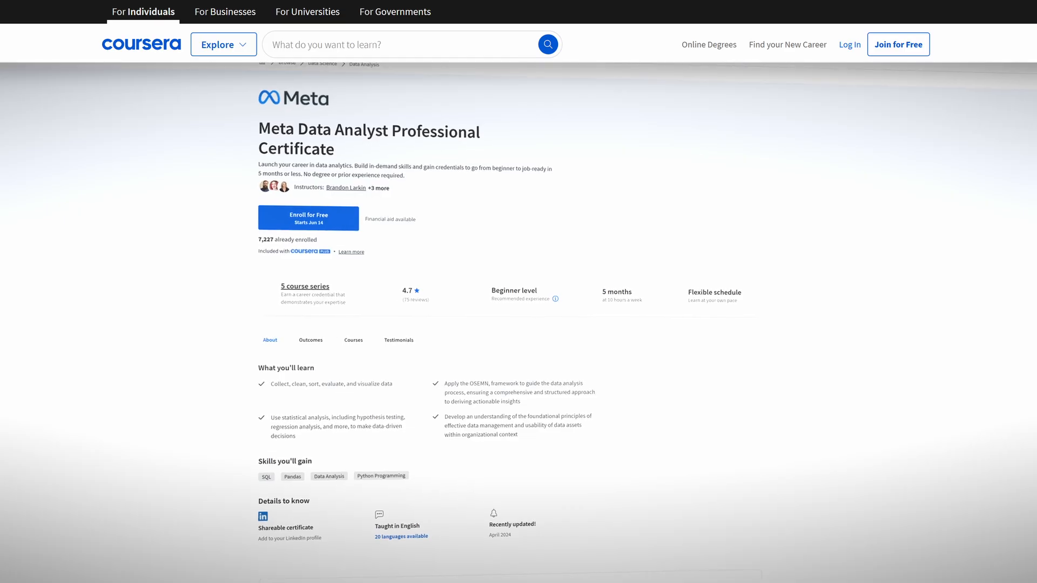
Scroll the Meta Data Analyst certificate page down to the Introduction to Data Management course.
scroll("down", 3)
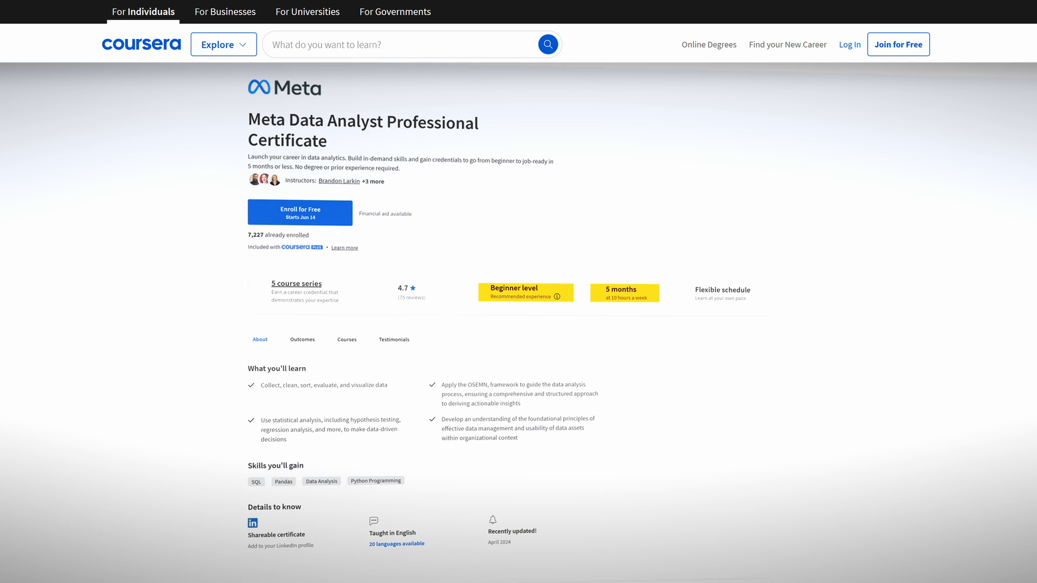
scroll("down", 3)
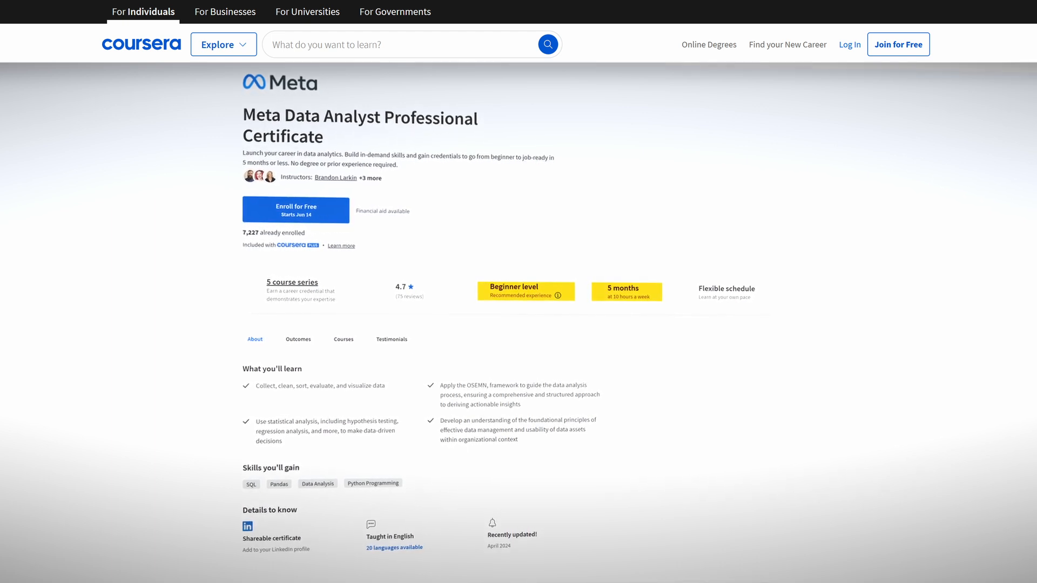
scroll("down", 3)
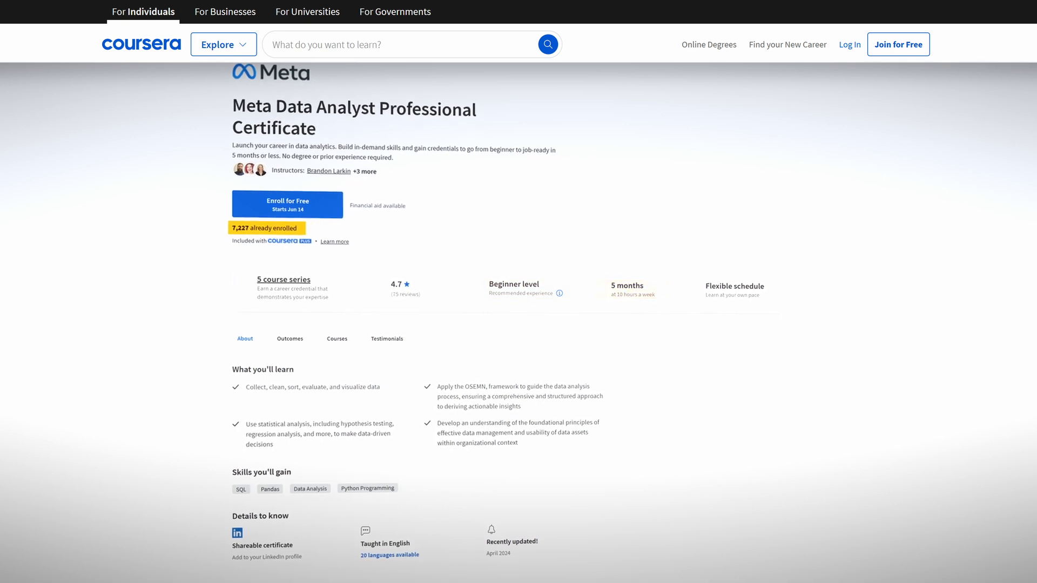
scroll("down", 3)
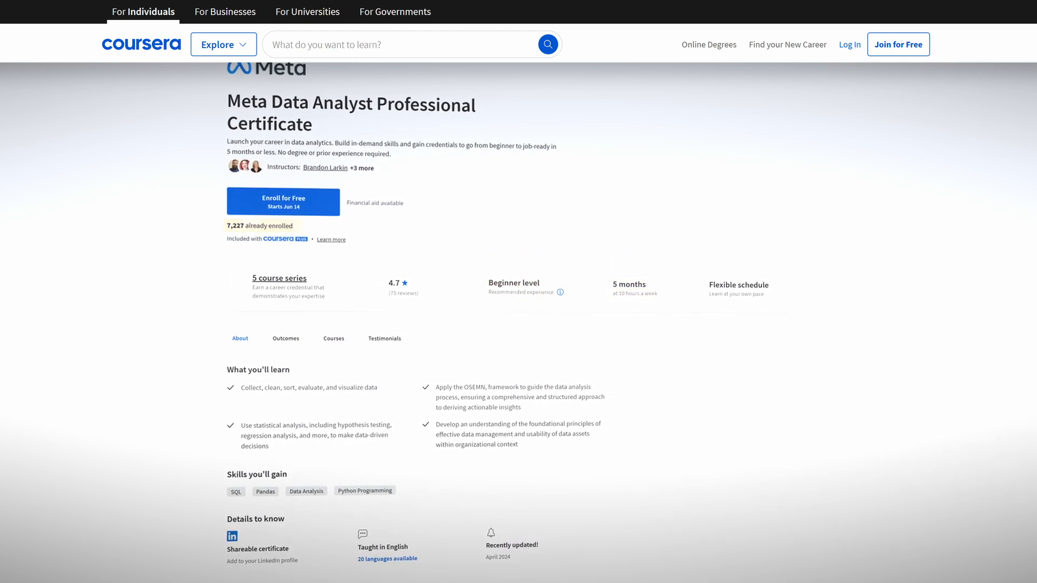
scroll("down", 3)
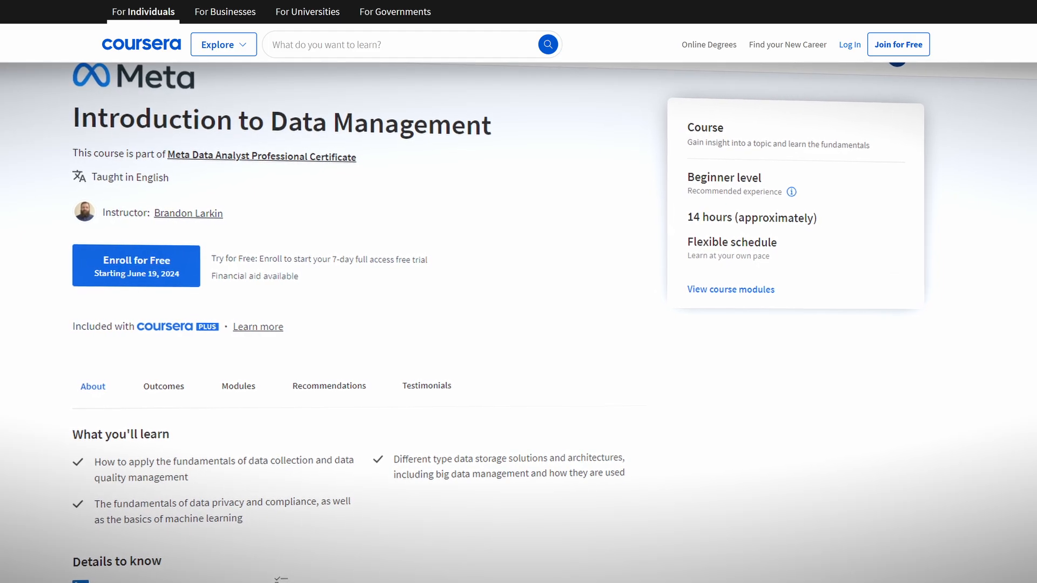
Scroll to Meta's 5-course series list alongside Google's 8 courses.
scroll("down", 3)
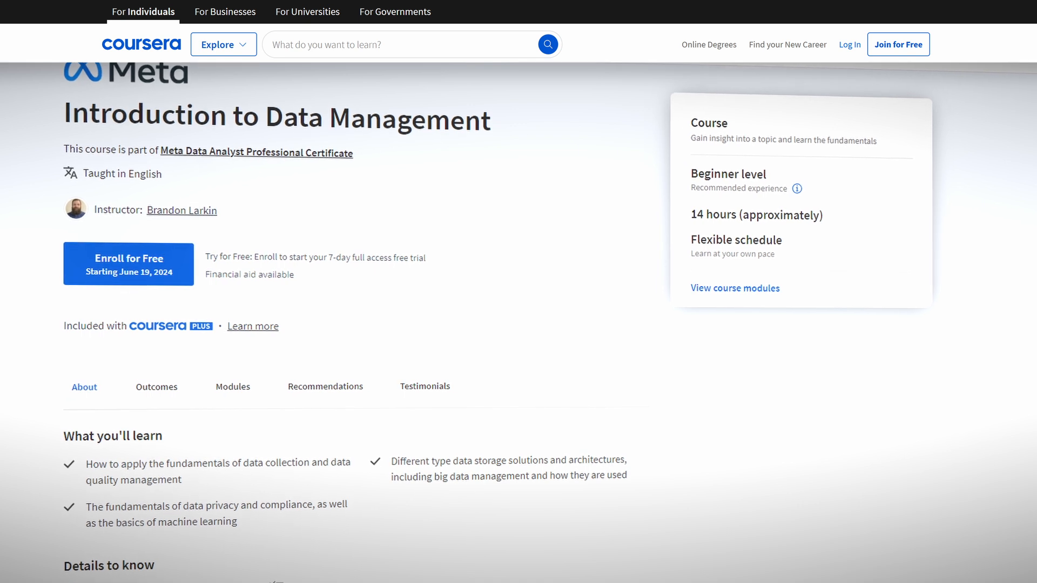
scroll("down", 3)
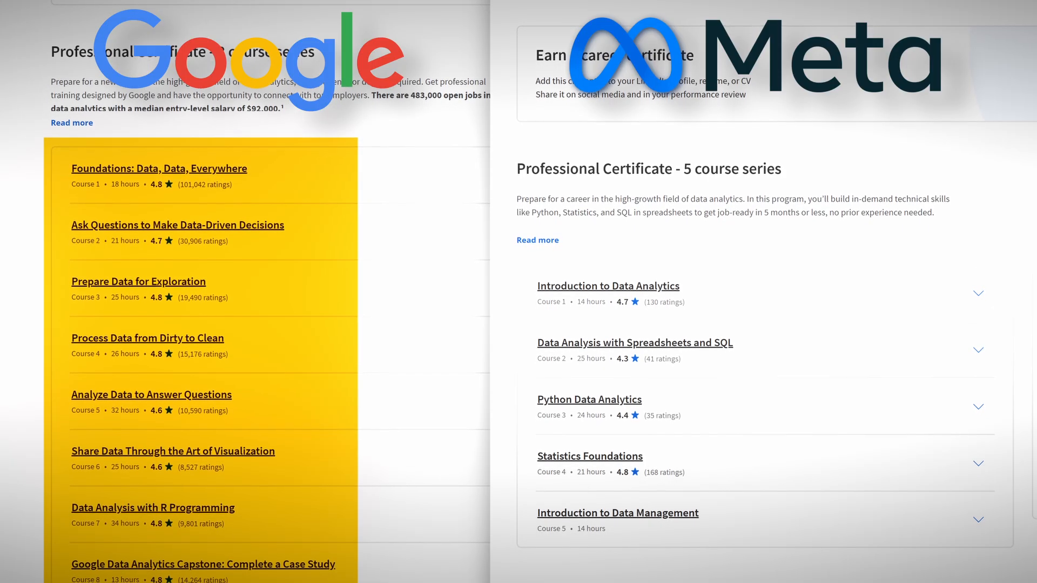
scroll("down", 3)
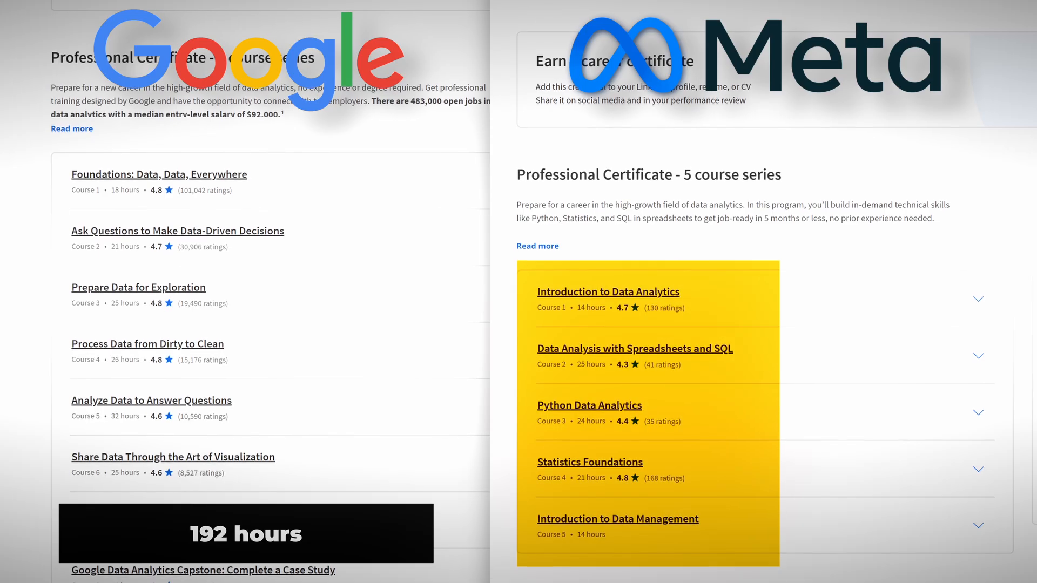
scroll("down", 3)
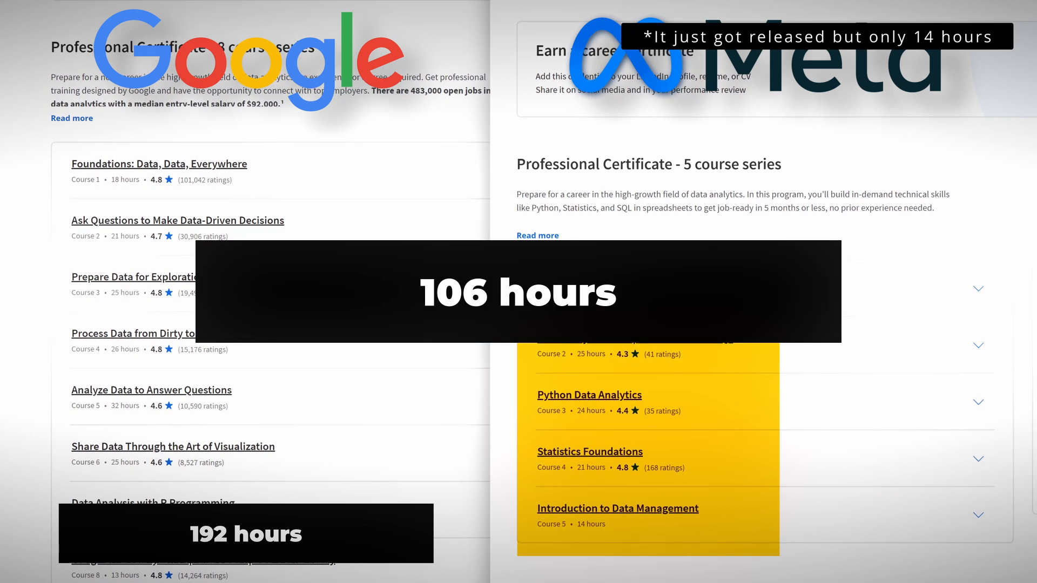
scroll("down", 3)
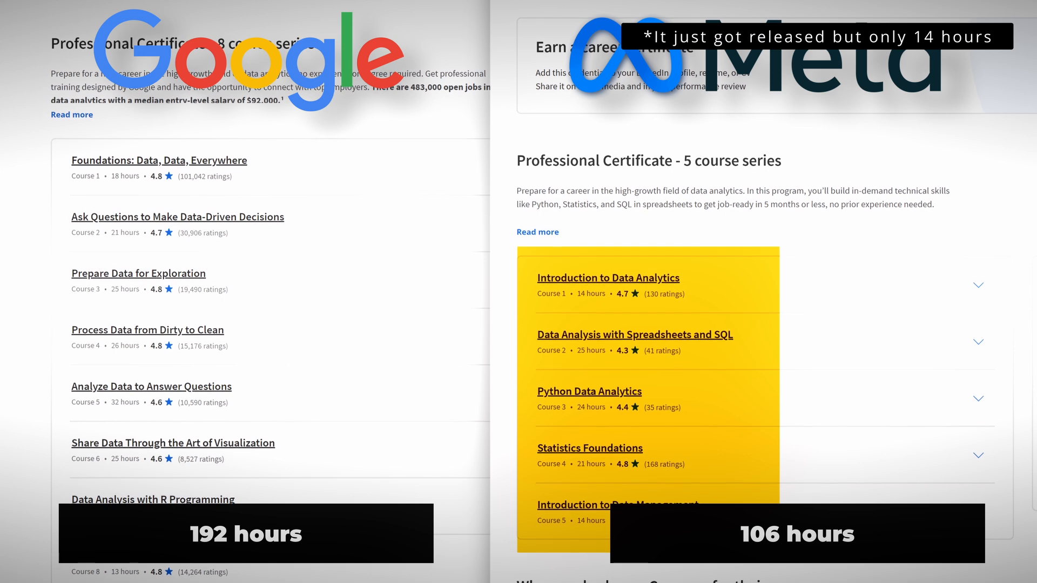
scroll("down", 3)
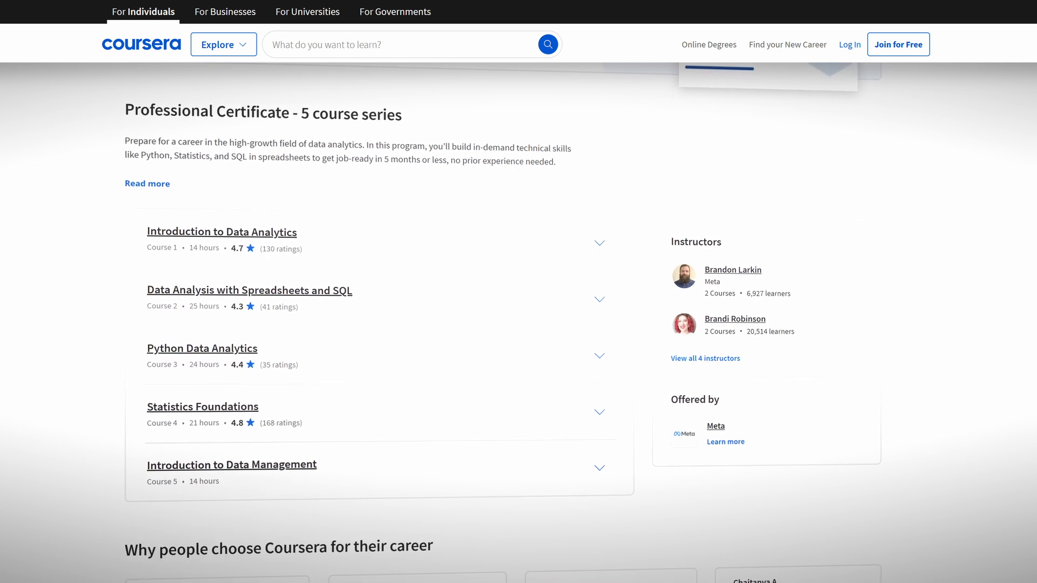
Scroll the Google certificate page down to the Data Analytics Capstone course link.
scroll("down", 3)
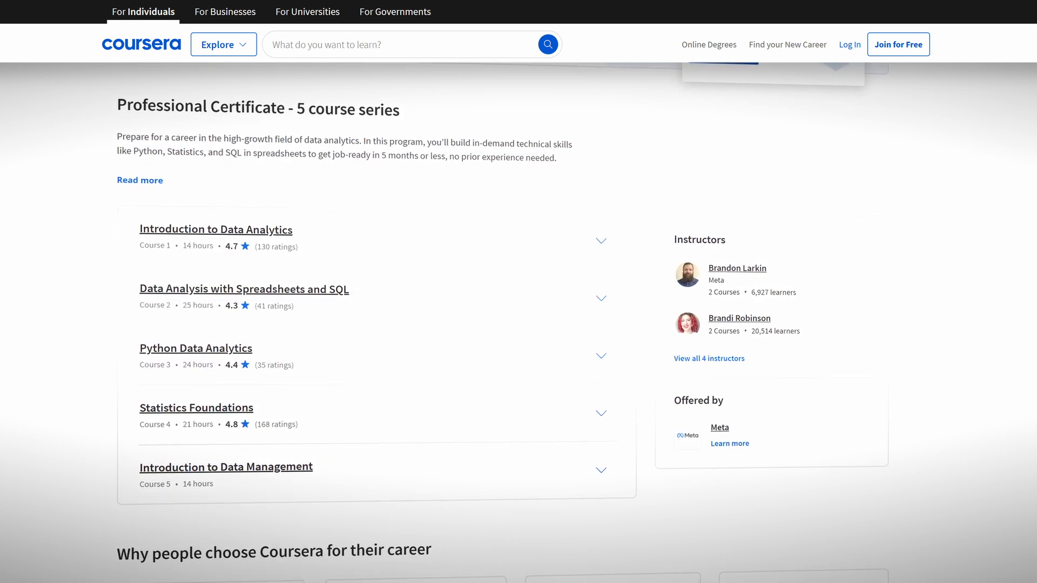
scroll("down", 3)
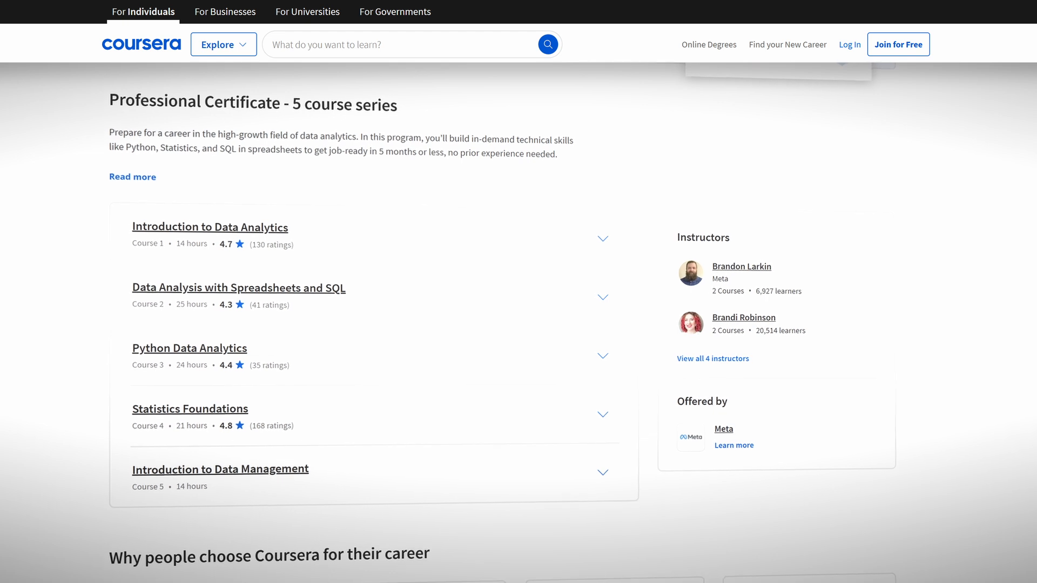
scroll("down", 3)
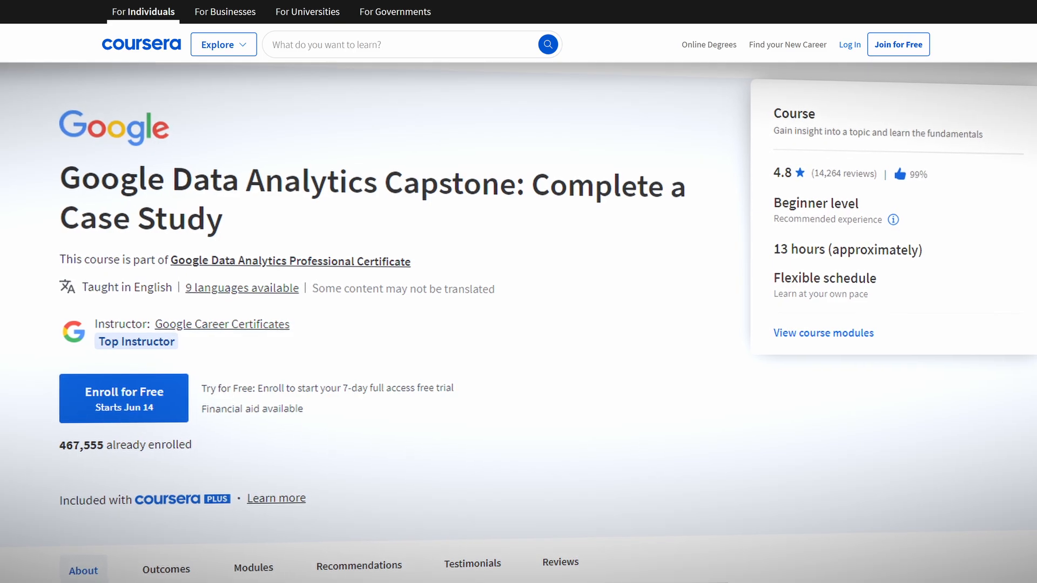
Scroll back to Google's 8-course list with the Capstone as course 8 at 13 hours.
scroll("down", 3)
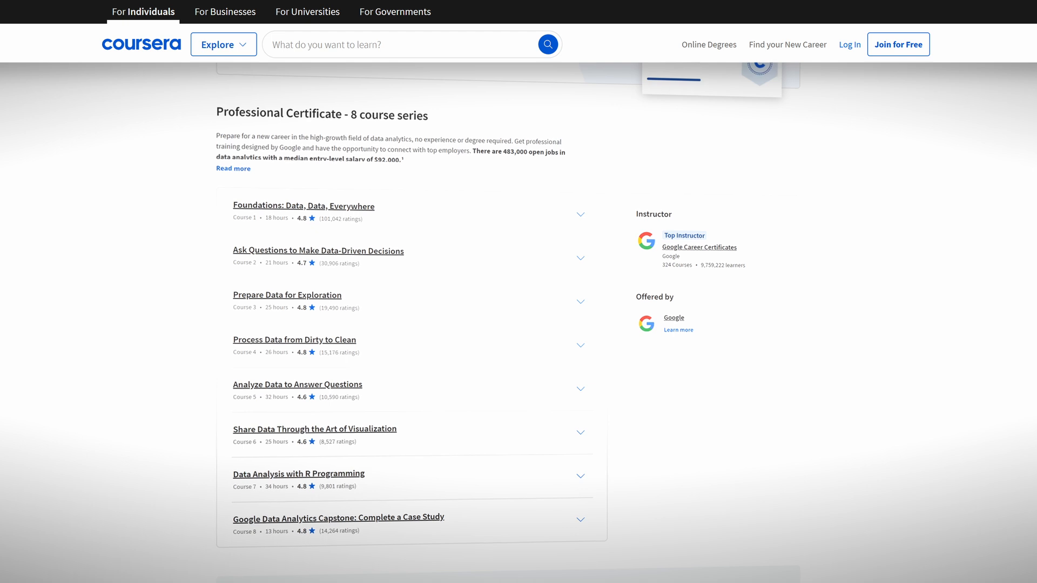
scroll("down", 3)
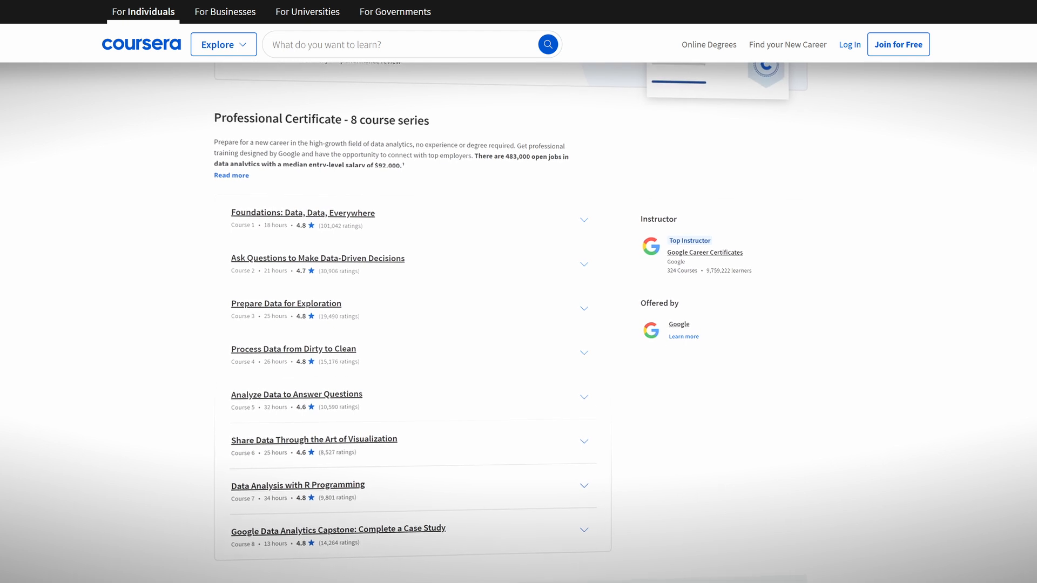
Highlight the Capstone entry and open the Google Data Analytics Capstone course page.
left_click_drag(231, 213, 410, 270)
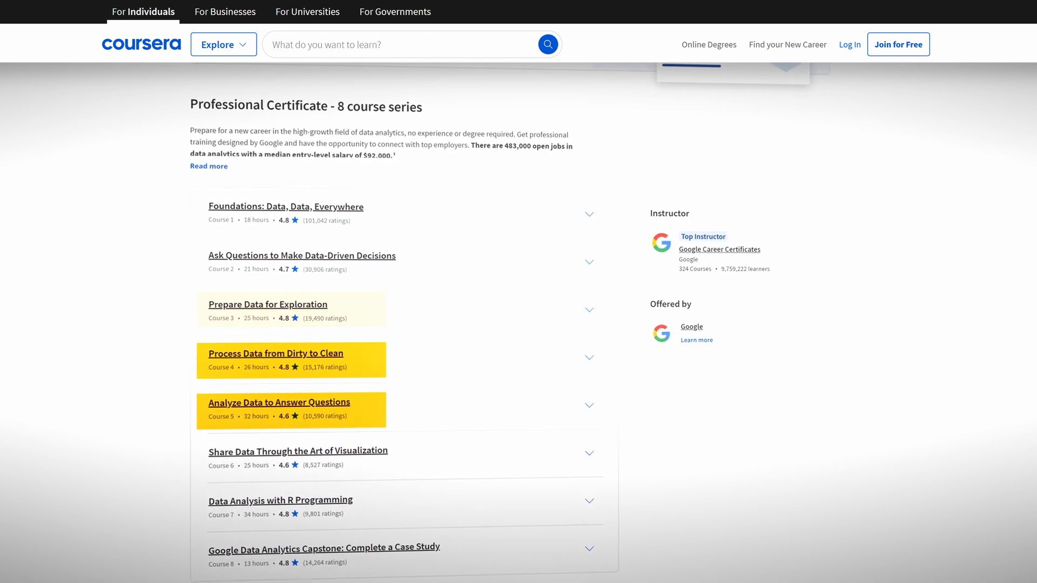
scroll("down", 3)
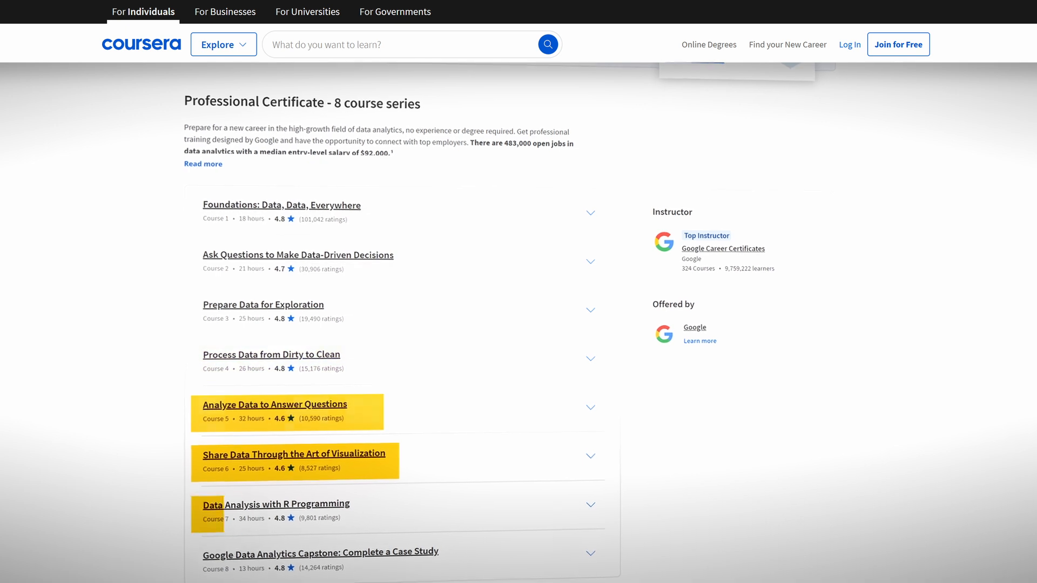
left_click(320, 552)
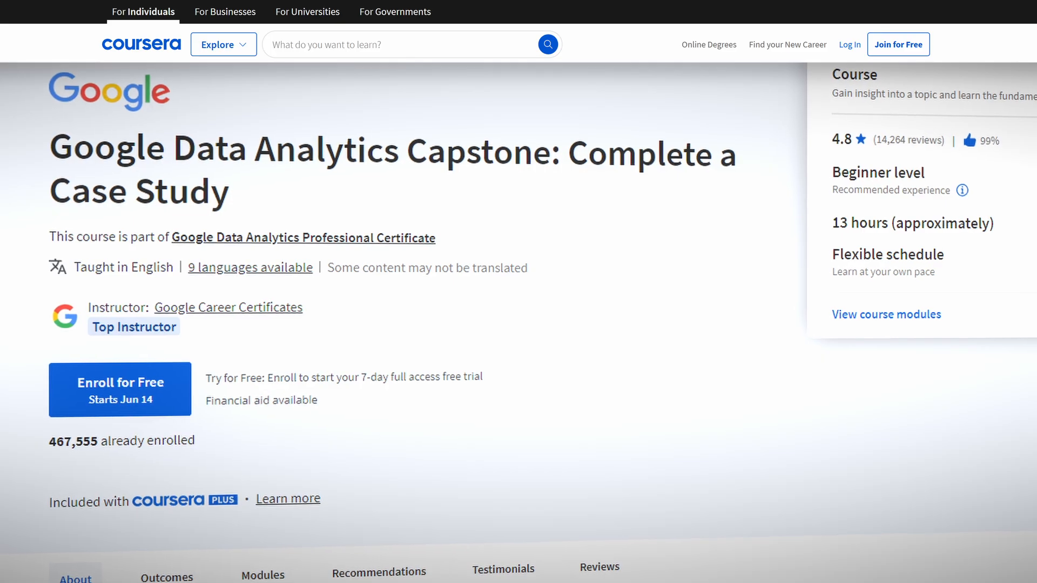